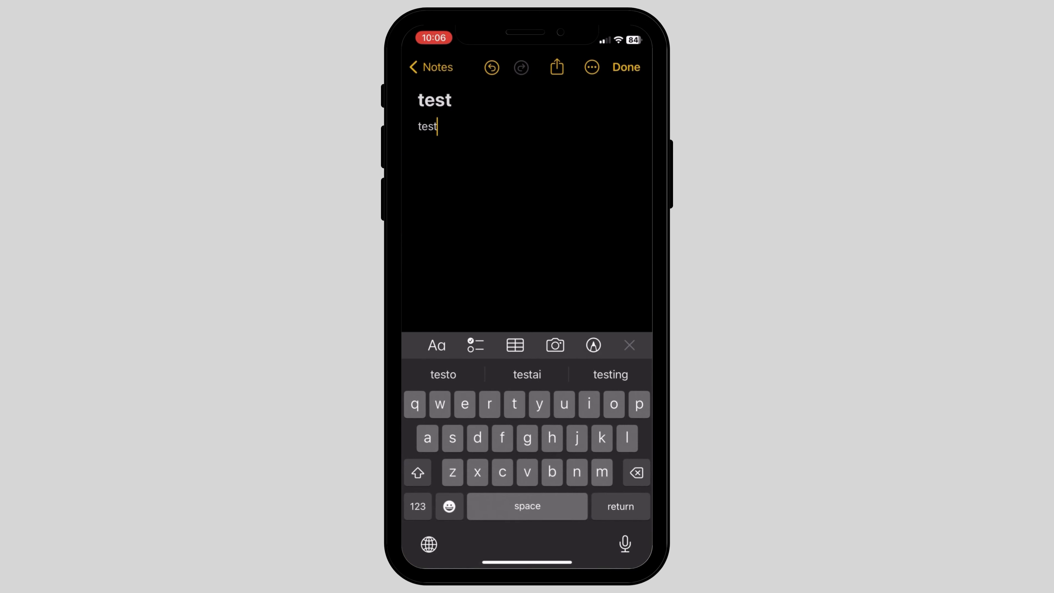
# Bring up the share sheet for the 'test' note with Collaborate selected
pyautogui.click(555, 67)
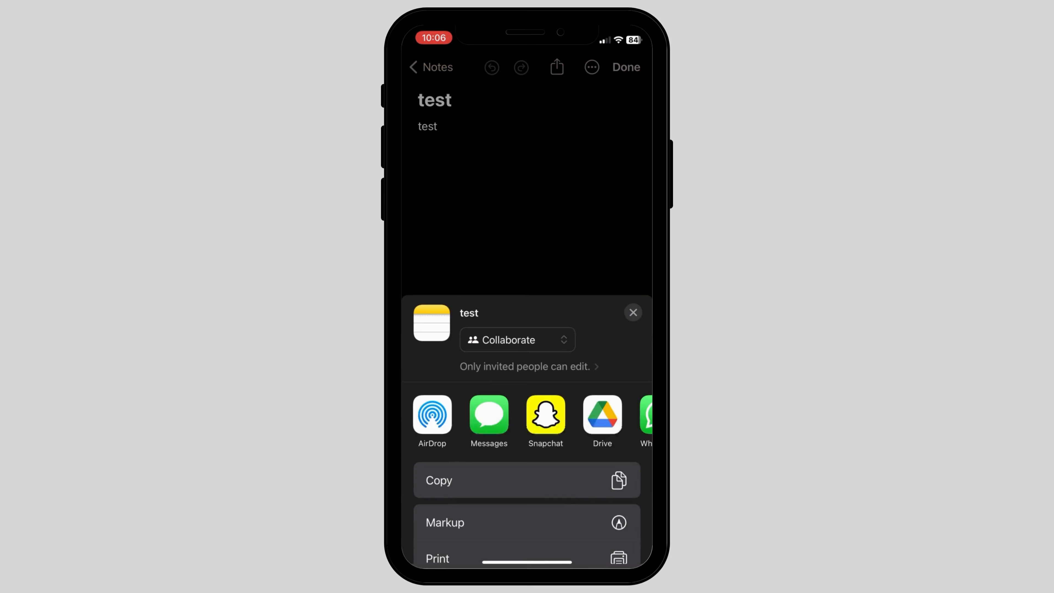
# Switch the share mode to Send Copy and back to Collaborate
pyautogui.scroll(-3)
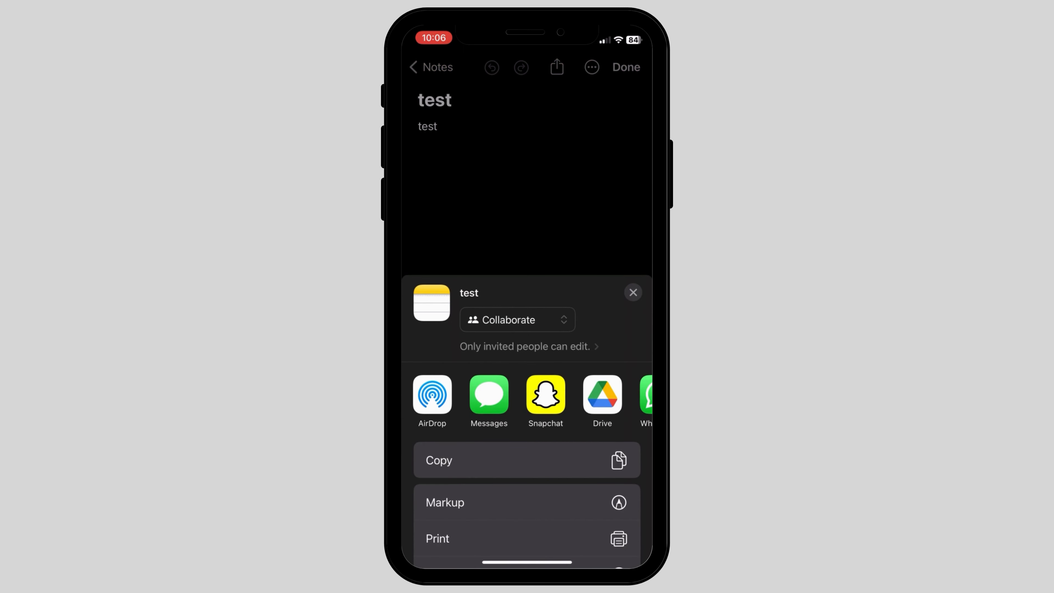
pyautogui.click(517, 320)
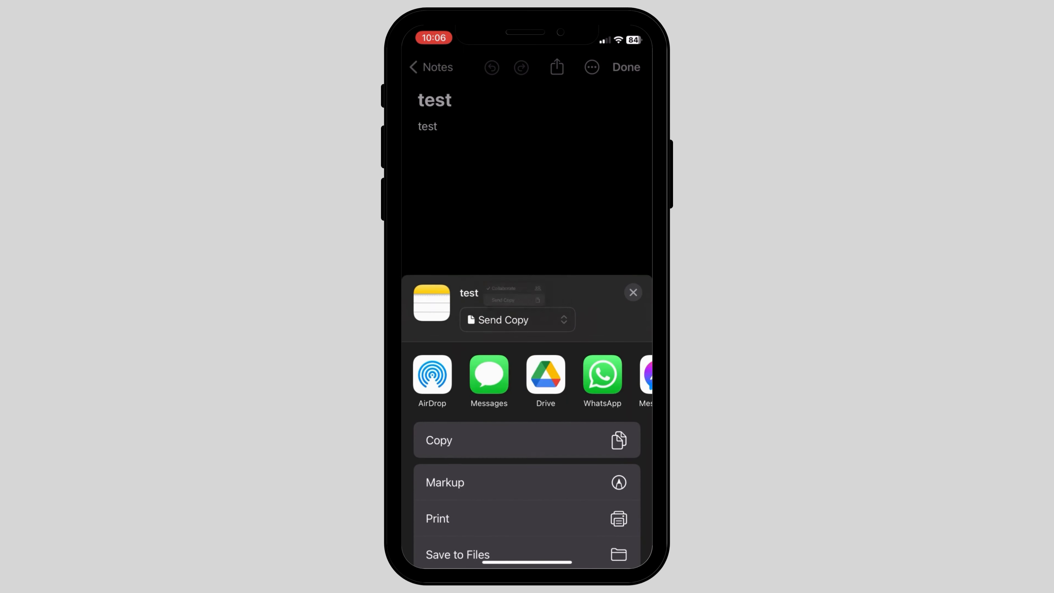
pyautogui.hscroll(-3)
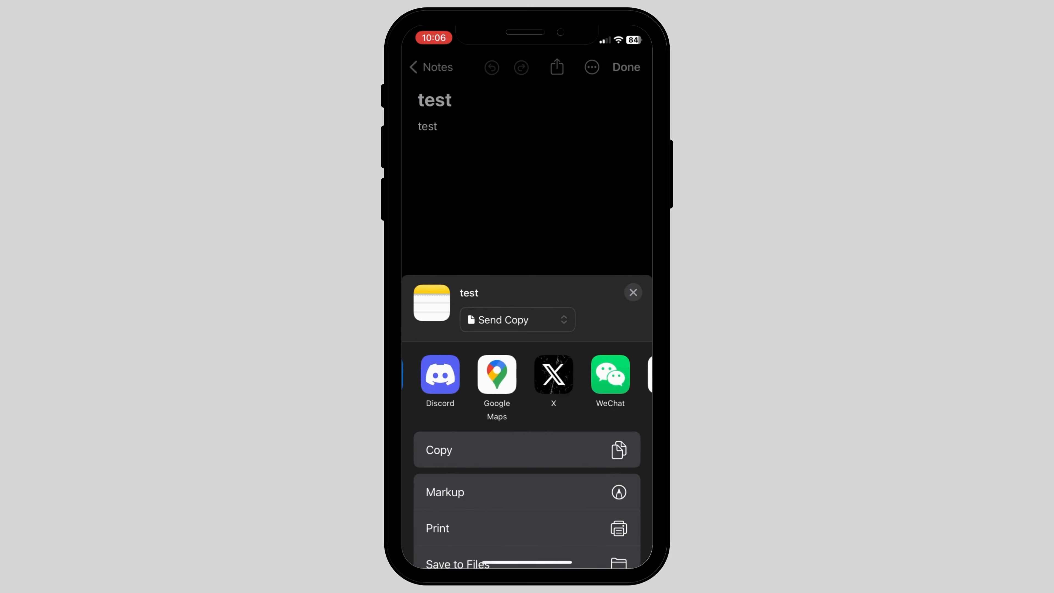
pyautogui.hscroll(-3)
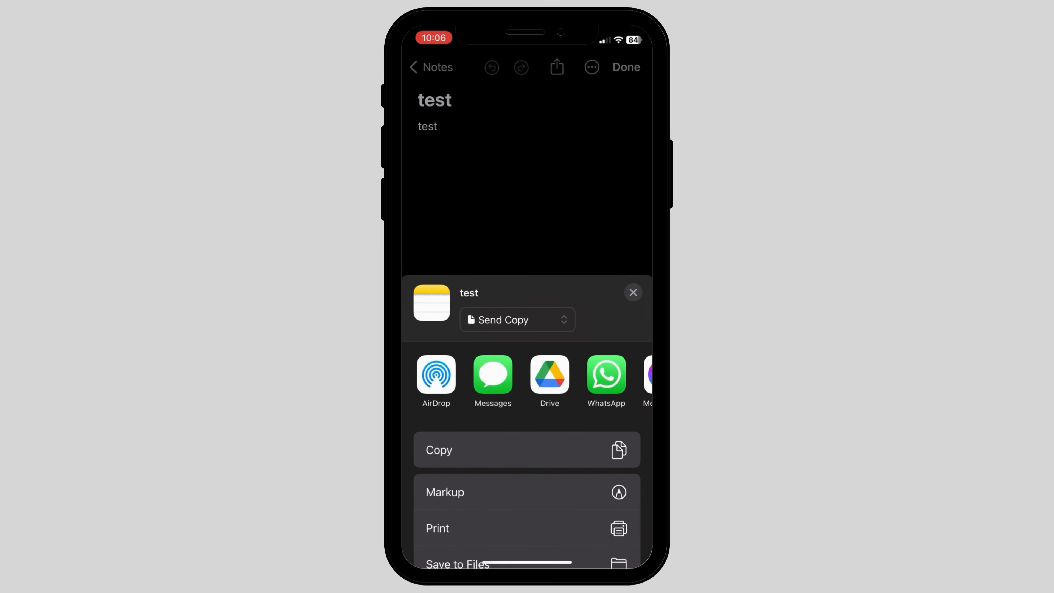
pyautogui.click(517, 319)
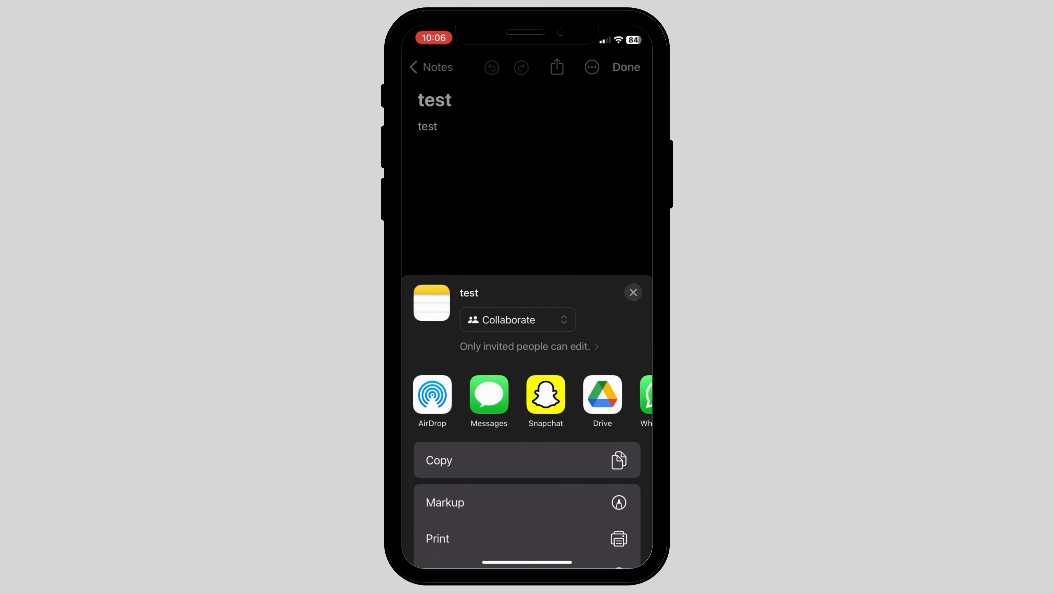
pyautogui.hscroll(-3)
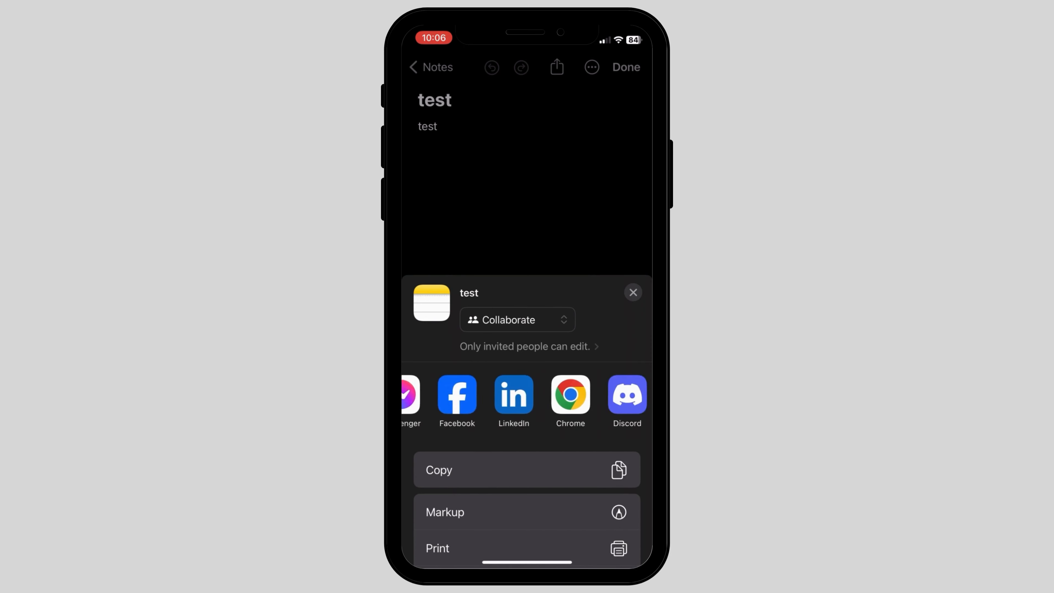
pyautogui.hscroll(-3)
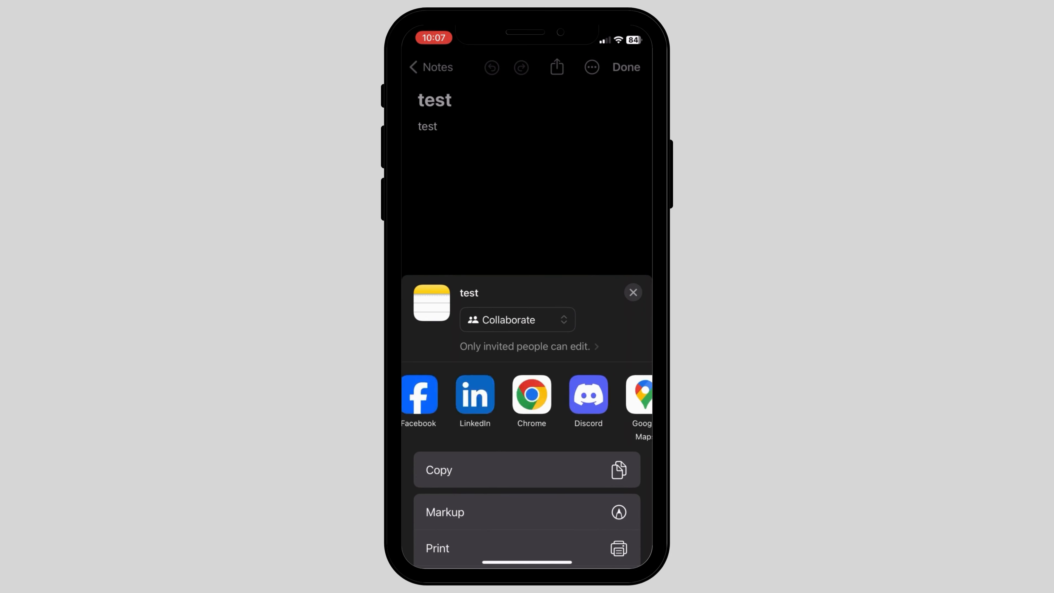
pyautogui.scroll(3)
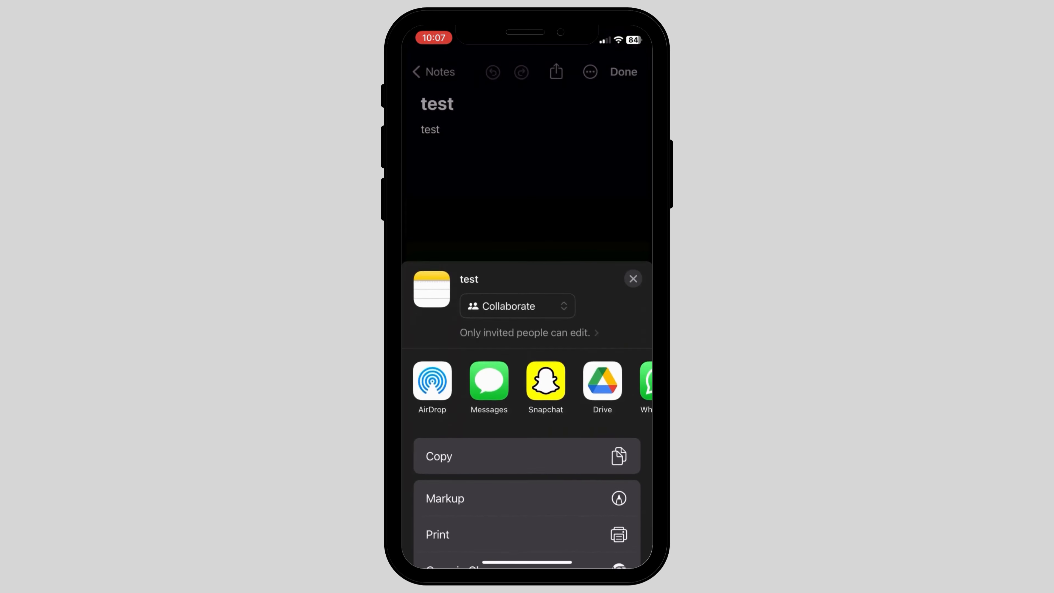
# Show the access settings: only invited people can access, with edit permission
pyautogui.click(517, 306)
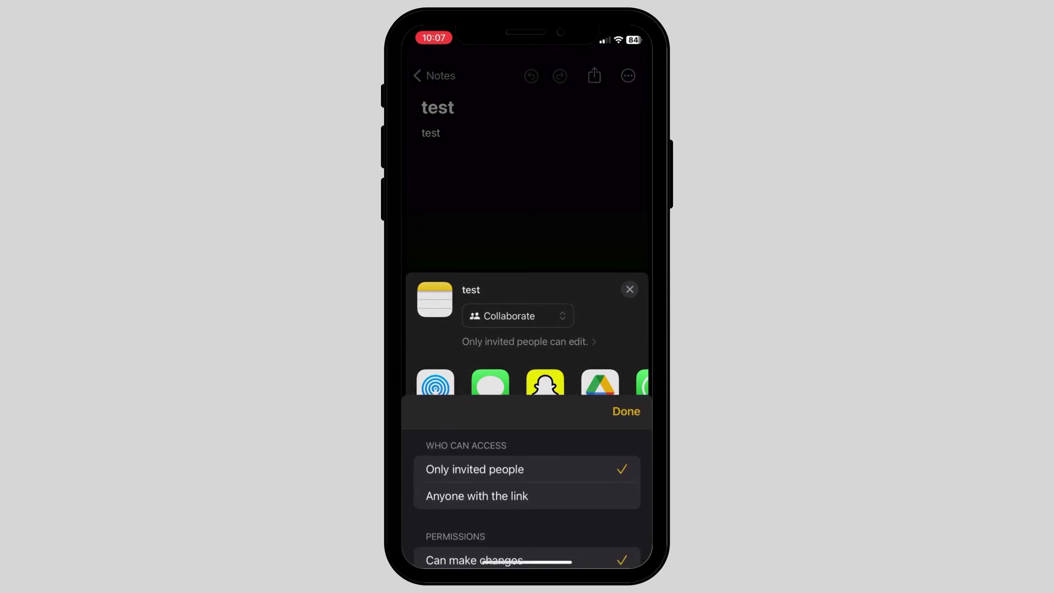